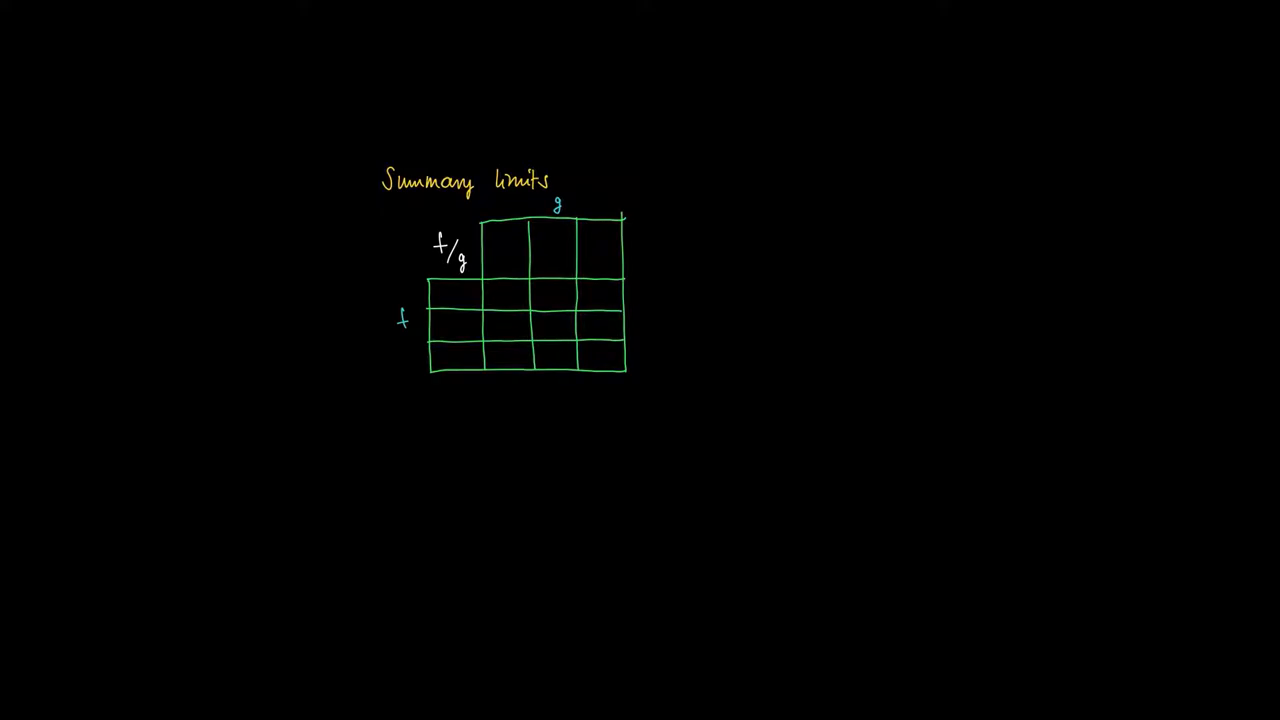
Step: Handwrite the row header A for f and the column header B for g
type("A")
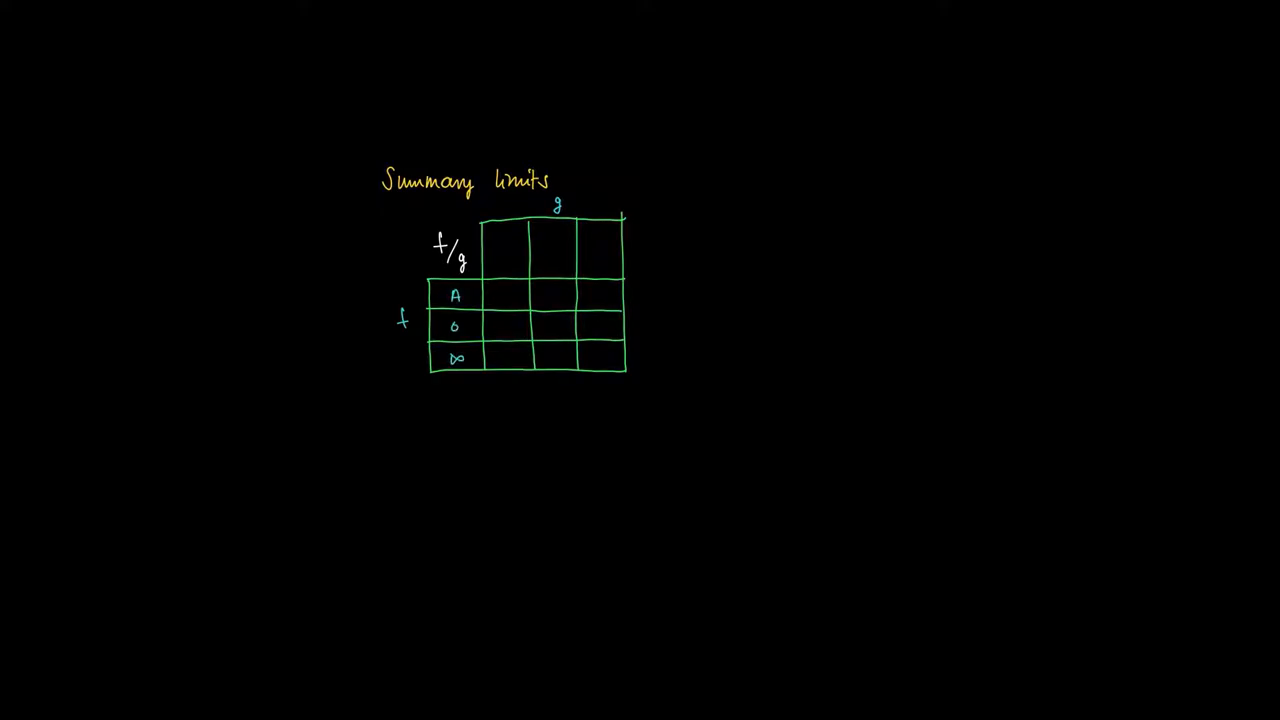
type("B")
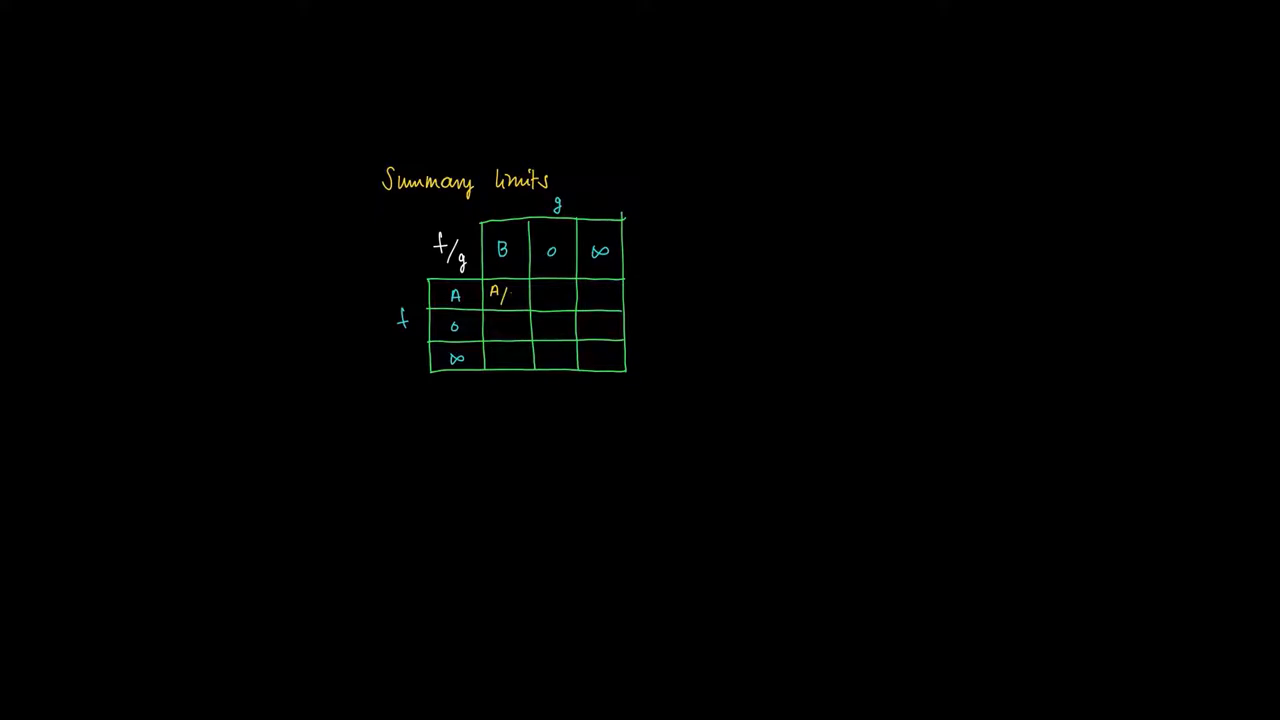
Step: Write A/B with B≠0 in the A row and 0 in the 0 row's cells
type("B")
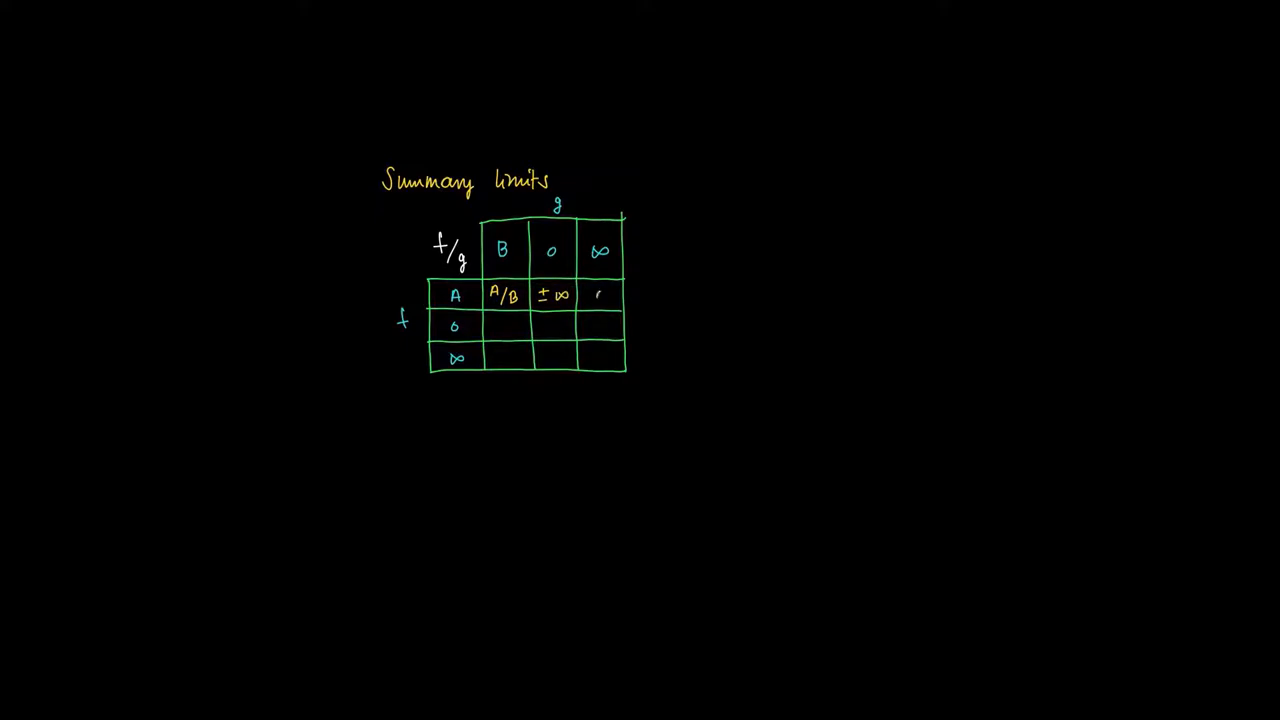
type("0")
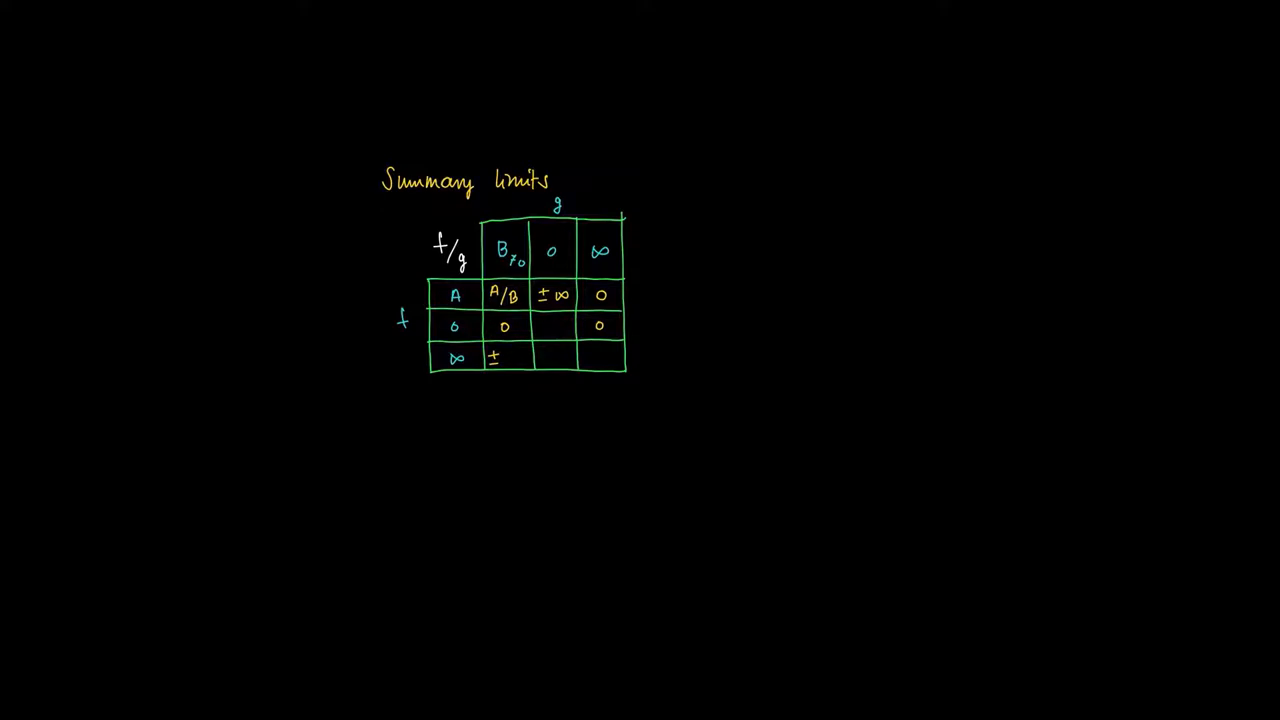
Step: Write ±∞, ±∞ in the ∞ row and ?? in the 0/0 and ∞/∞ cells and beside the table
type("∞")
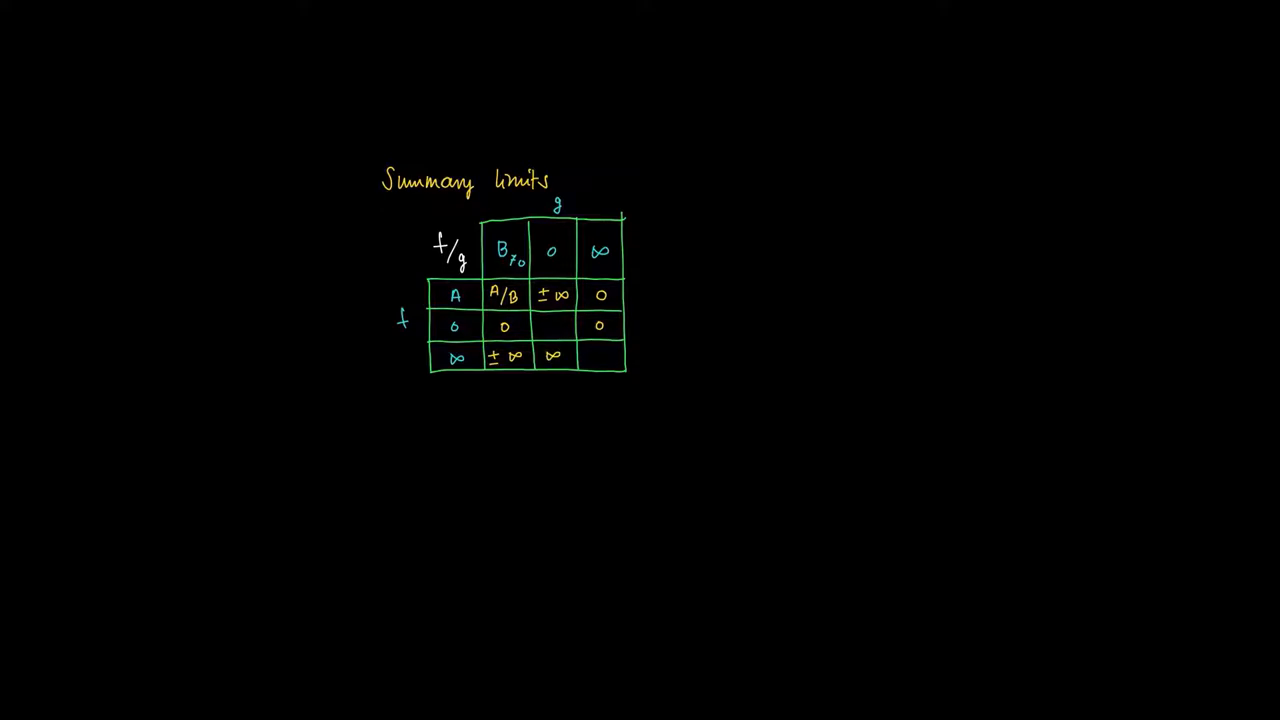
type("±∞")
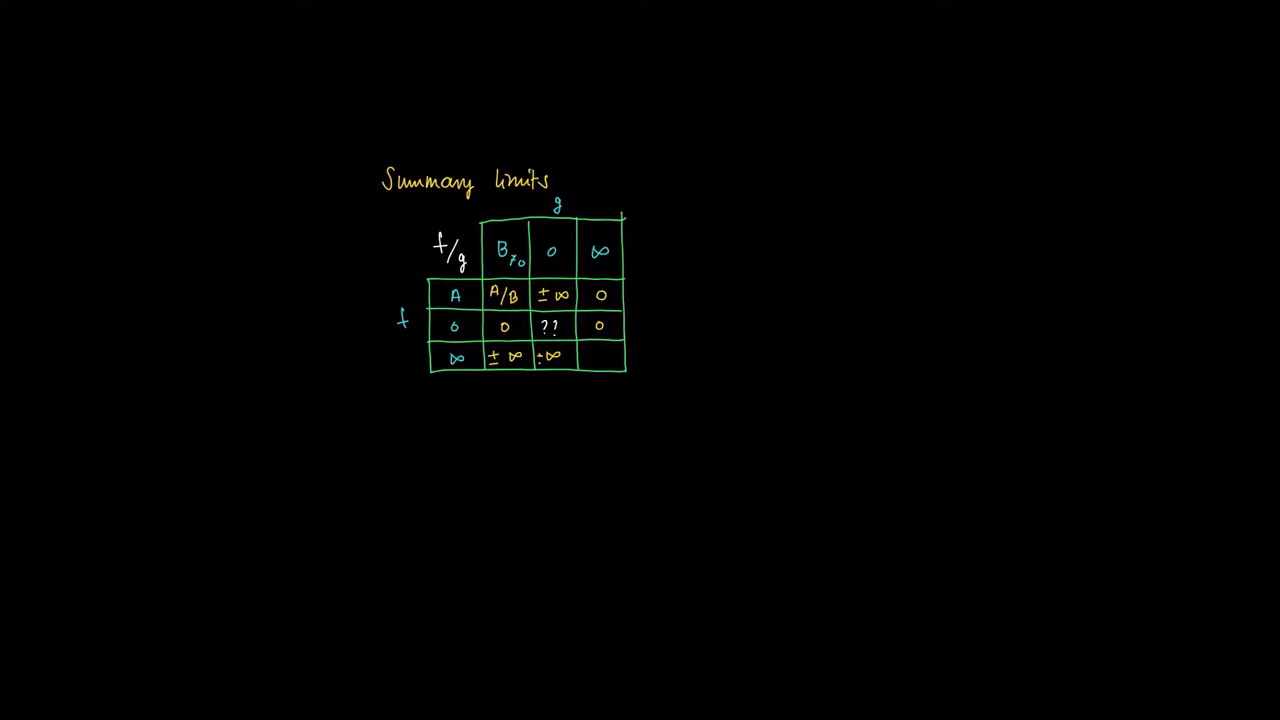
type("??")
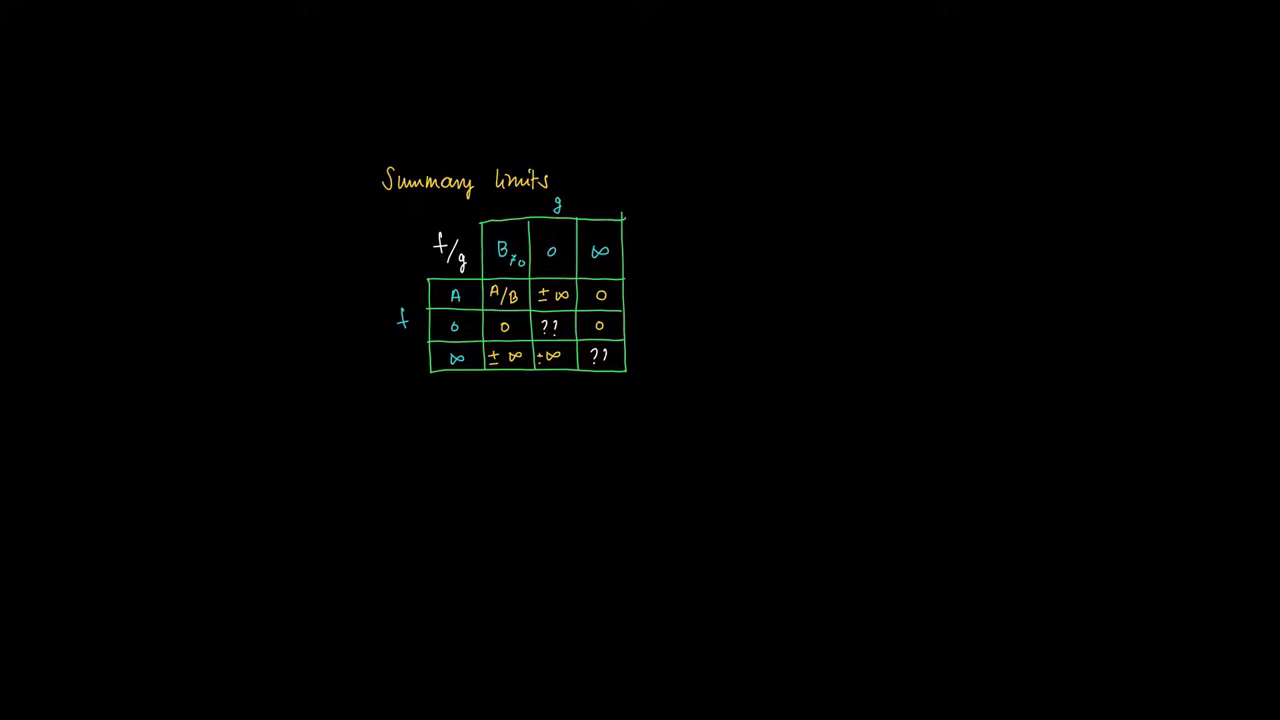
type("??")
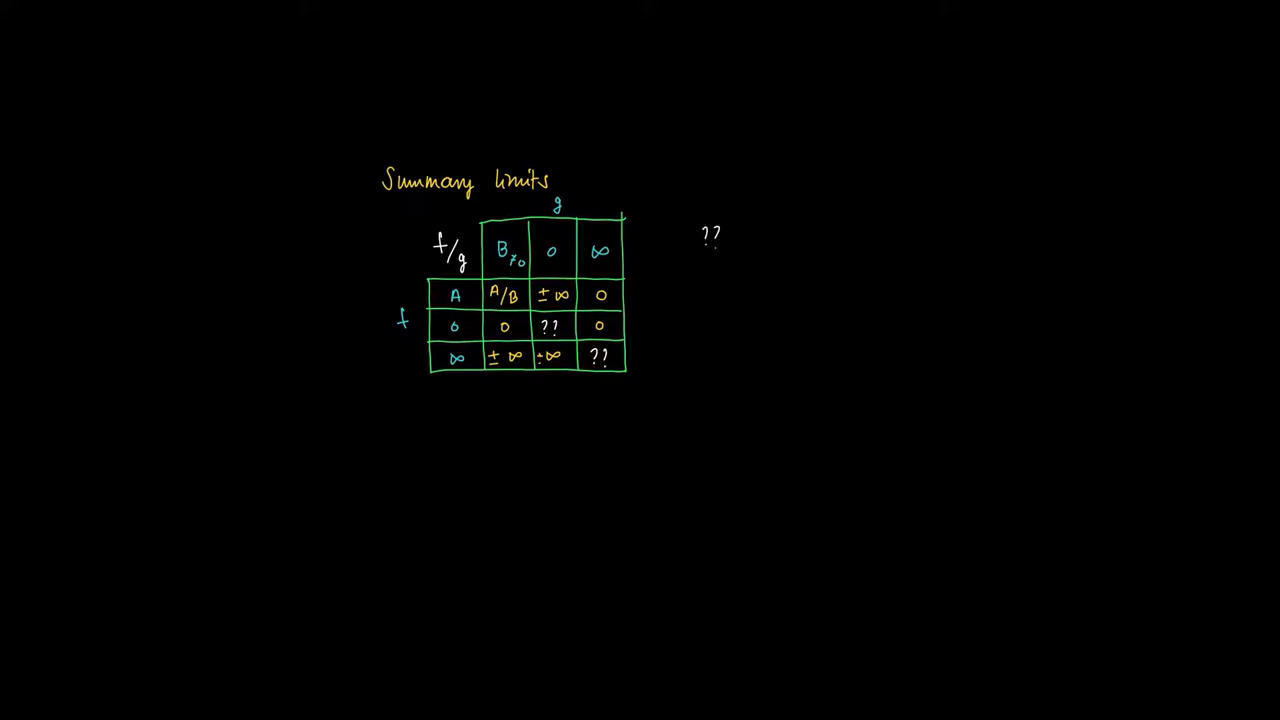
Step: Add an arrow from the ?? note to the handwritten remark "cases l'Hôpital."
left_click_drag(720, 250, 724, 276)
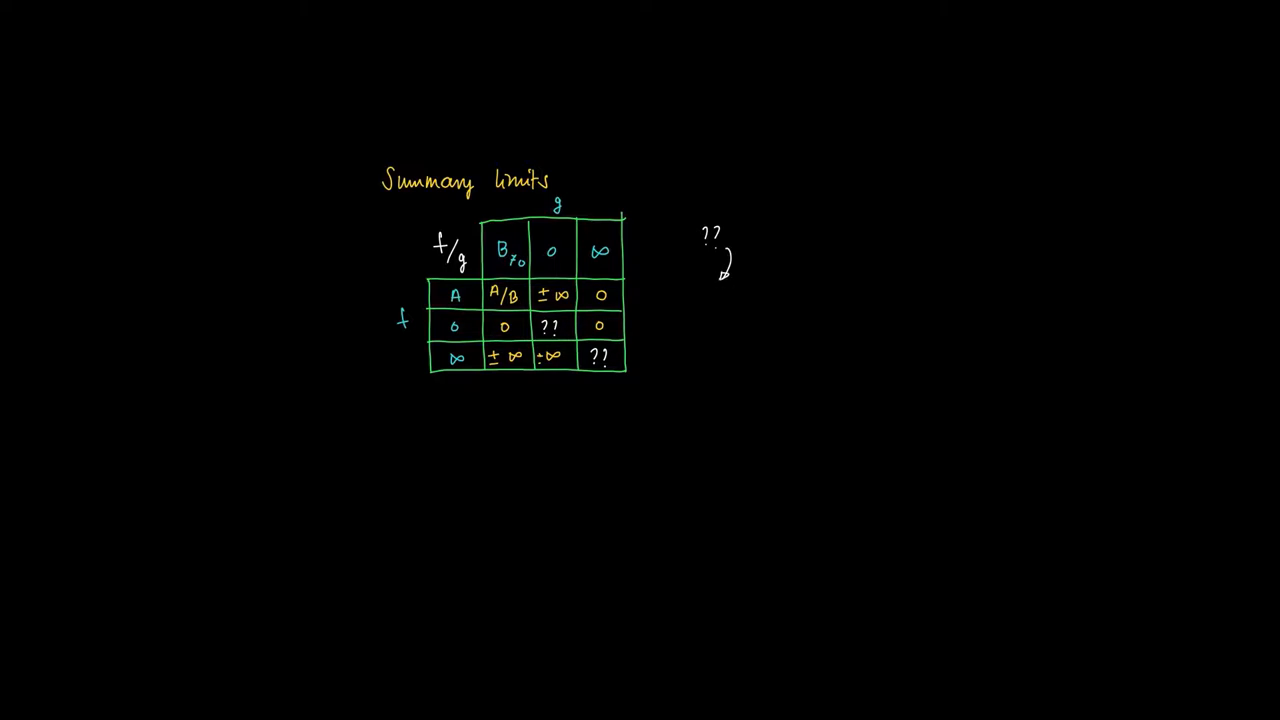
type("cases l'l")
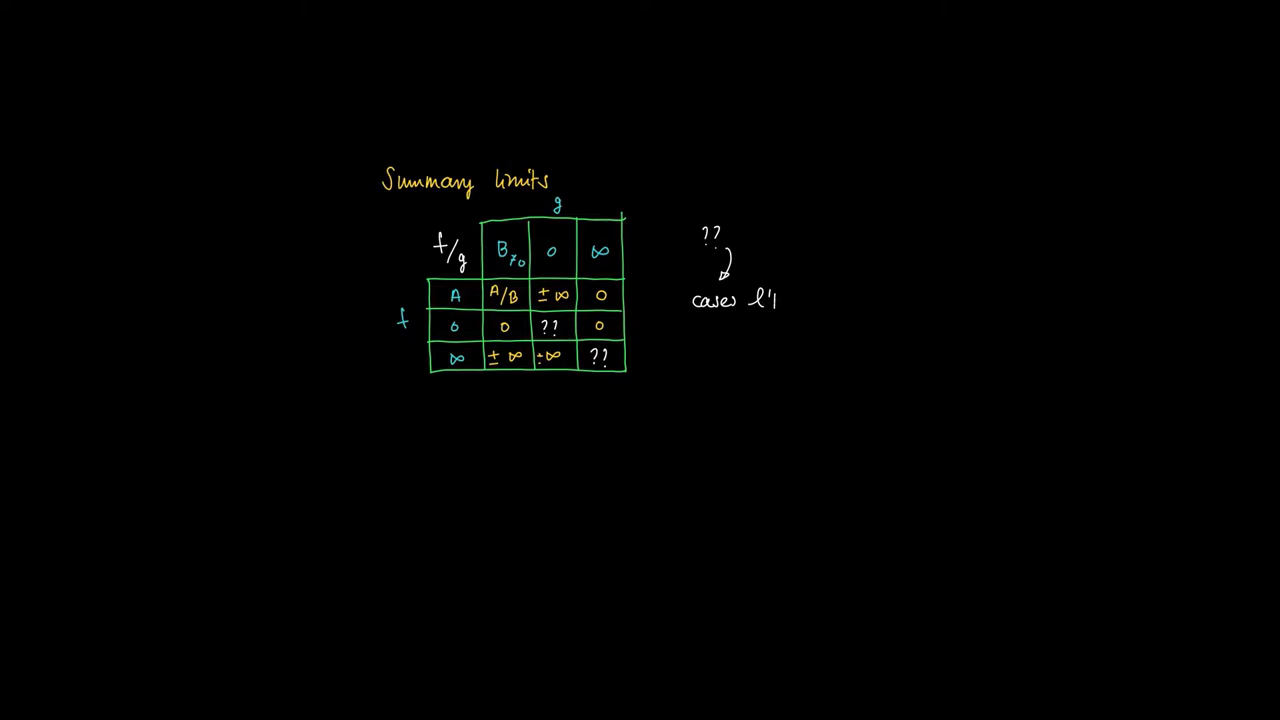
type("Hôi")
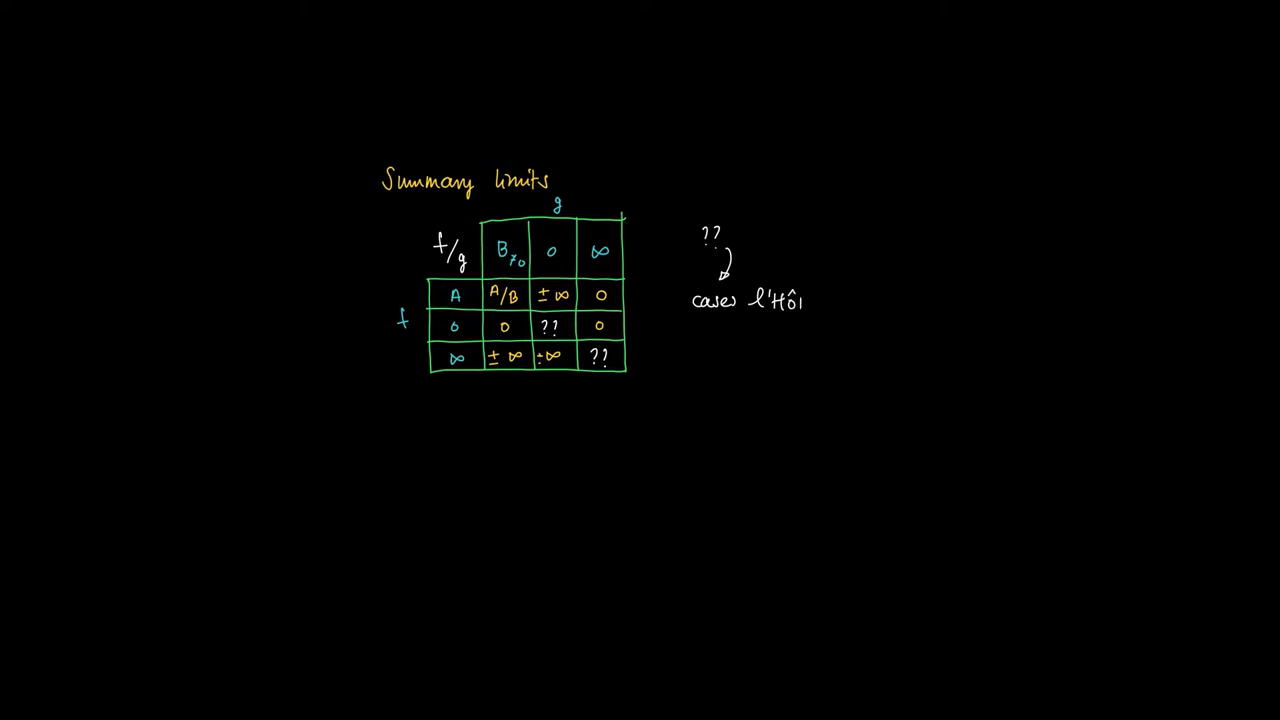
type("pital.")
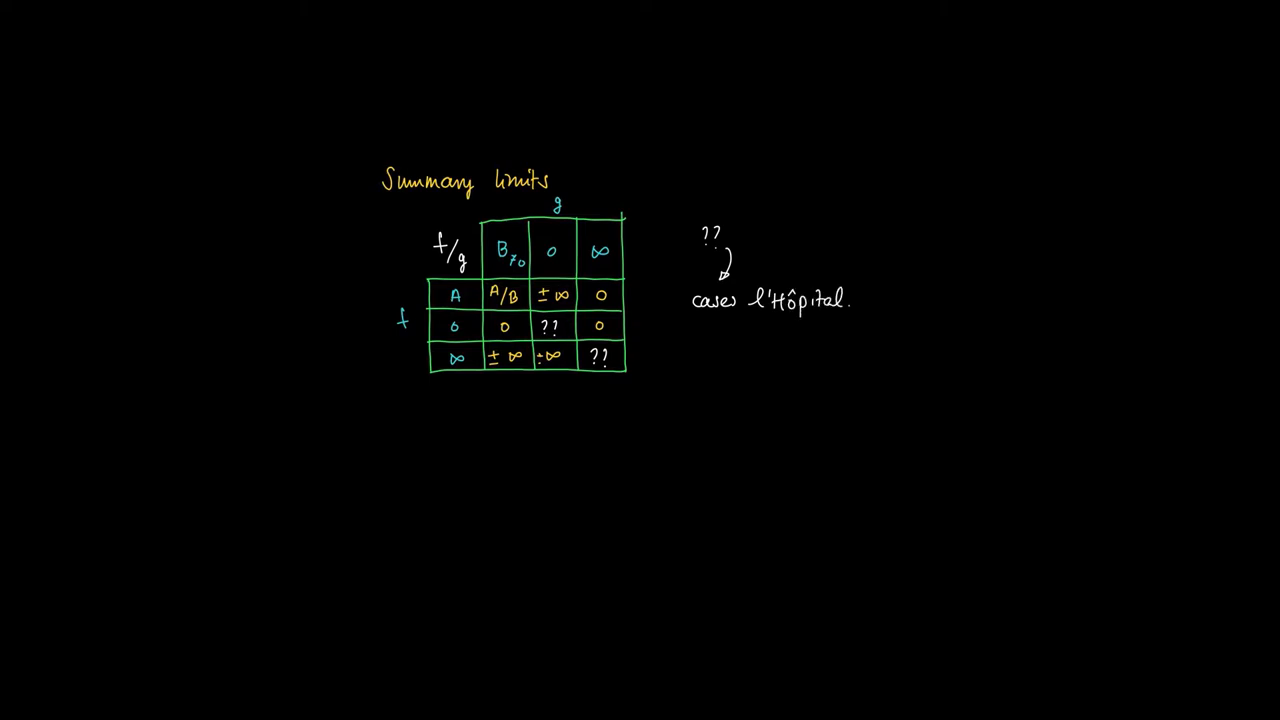